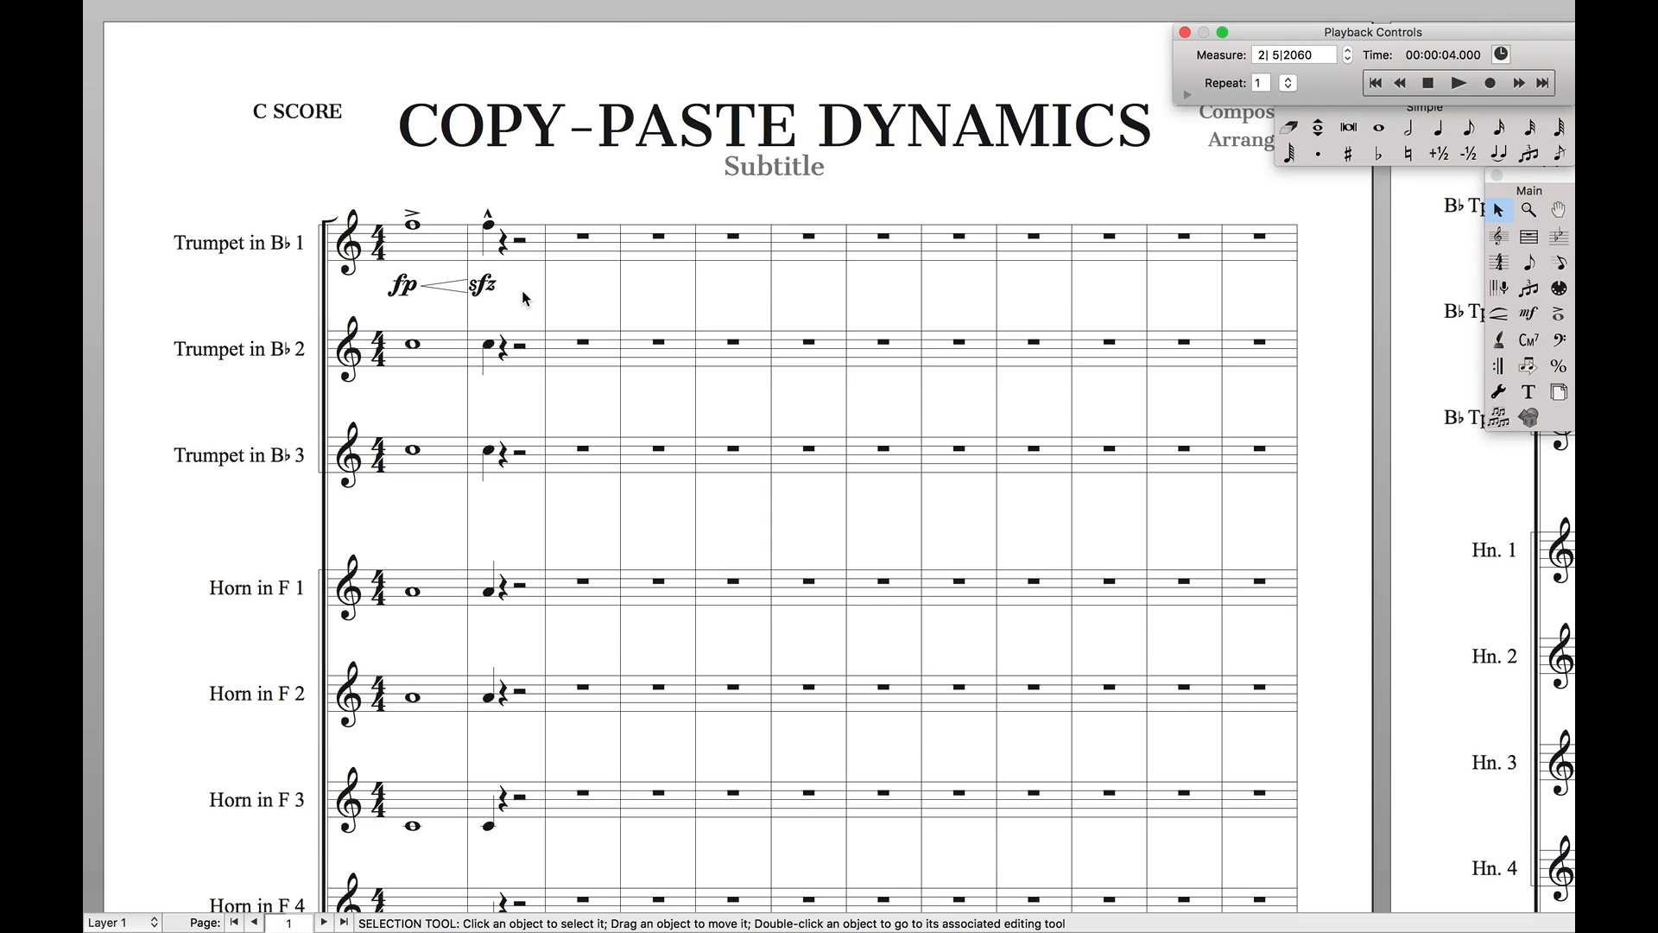
mouse_move(383, 339)
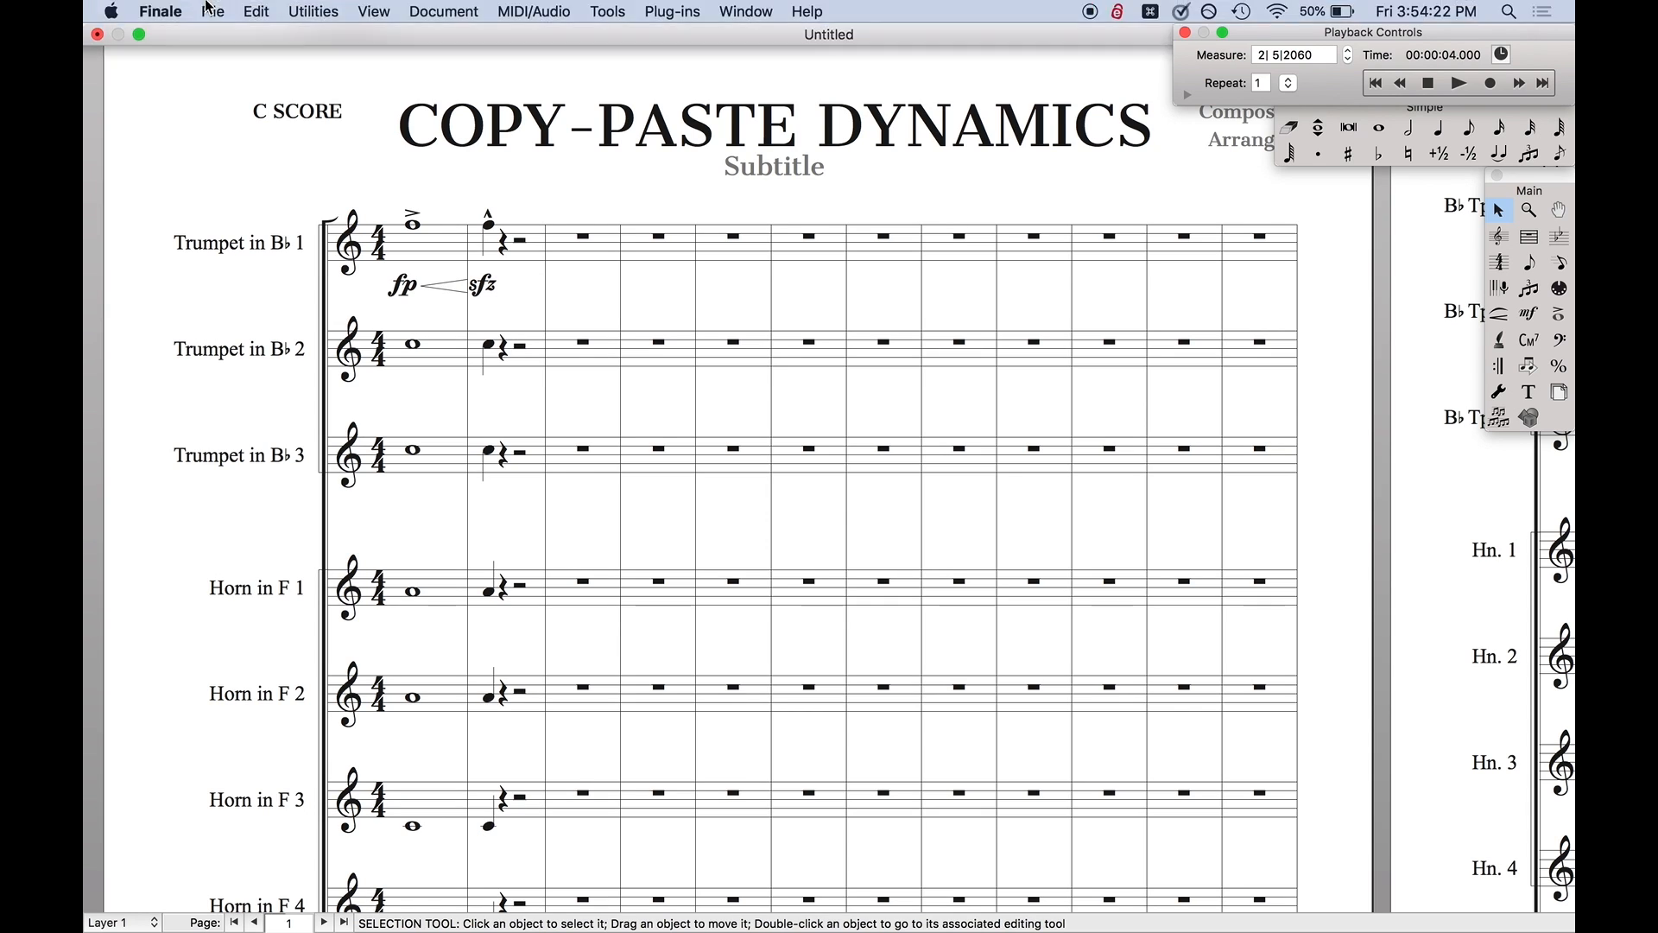
Open the Edit Filter settings from the Edit menu.
left_click(255, 10)
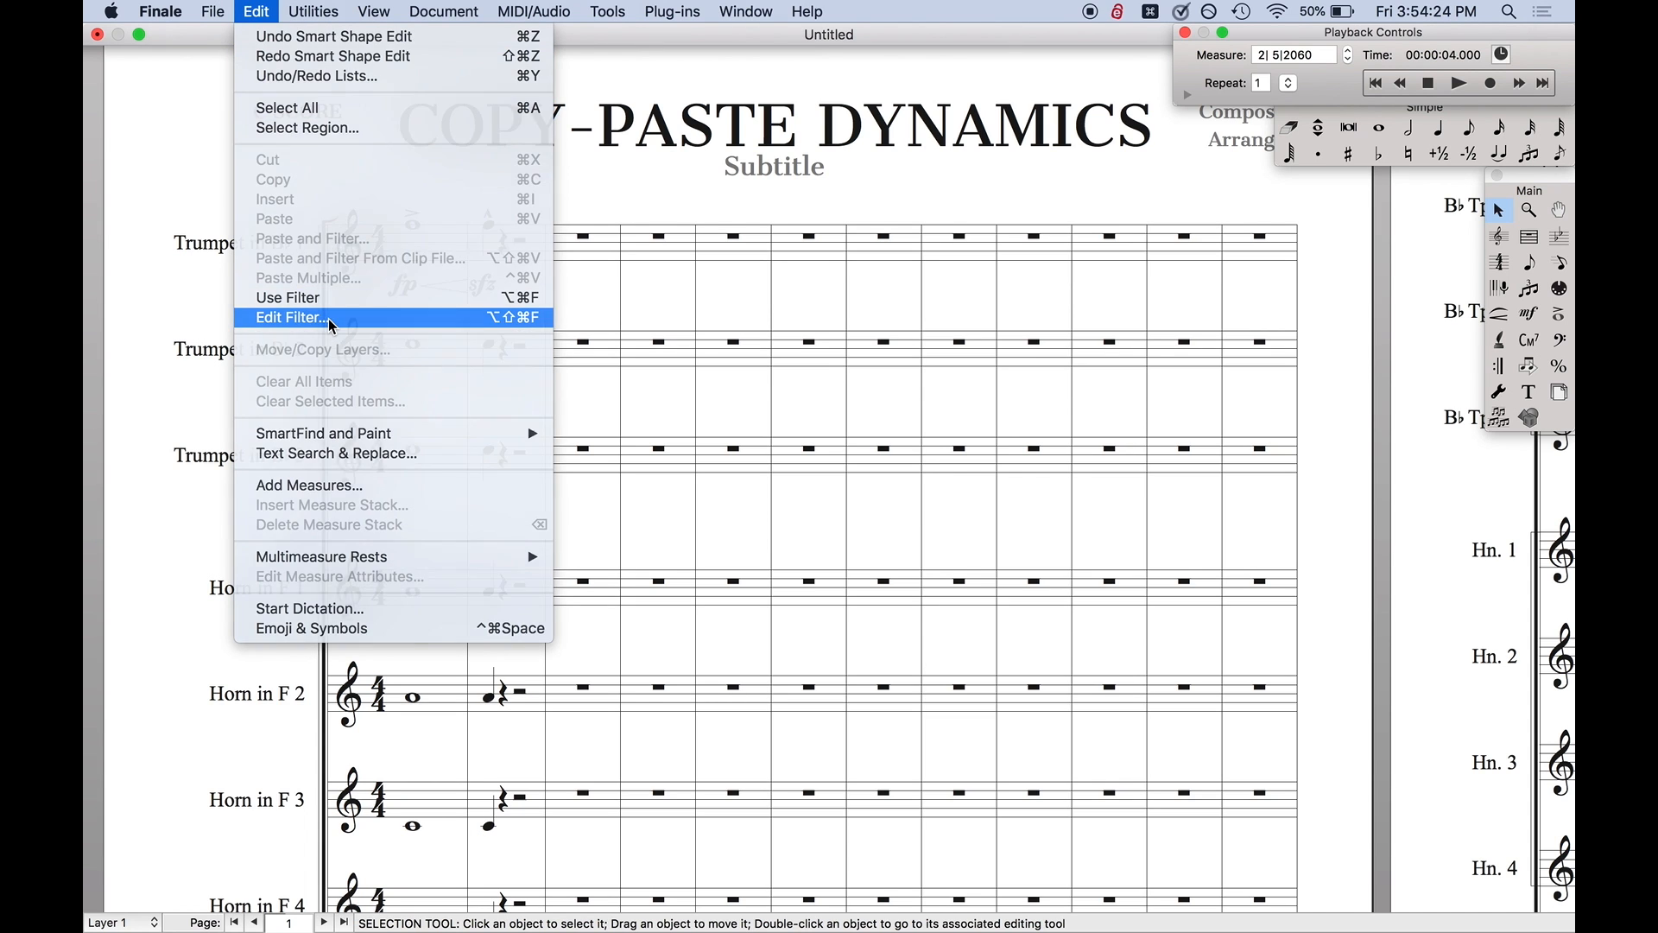
left_click(290, 316)
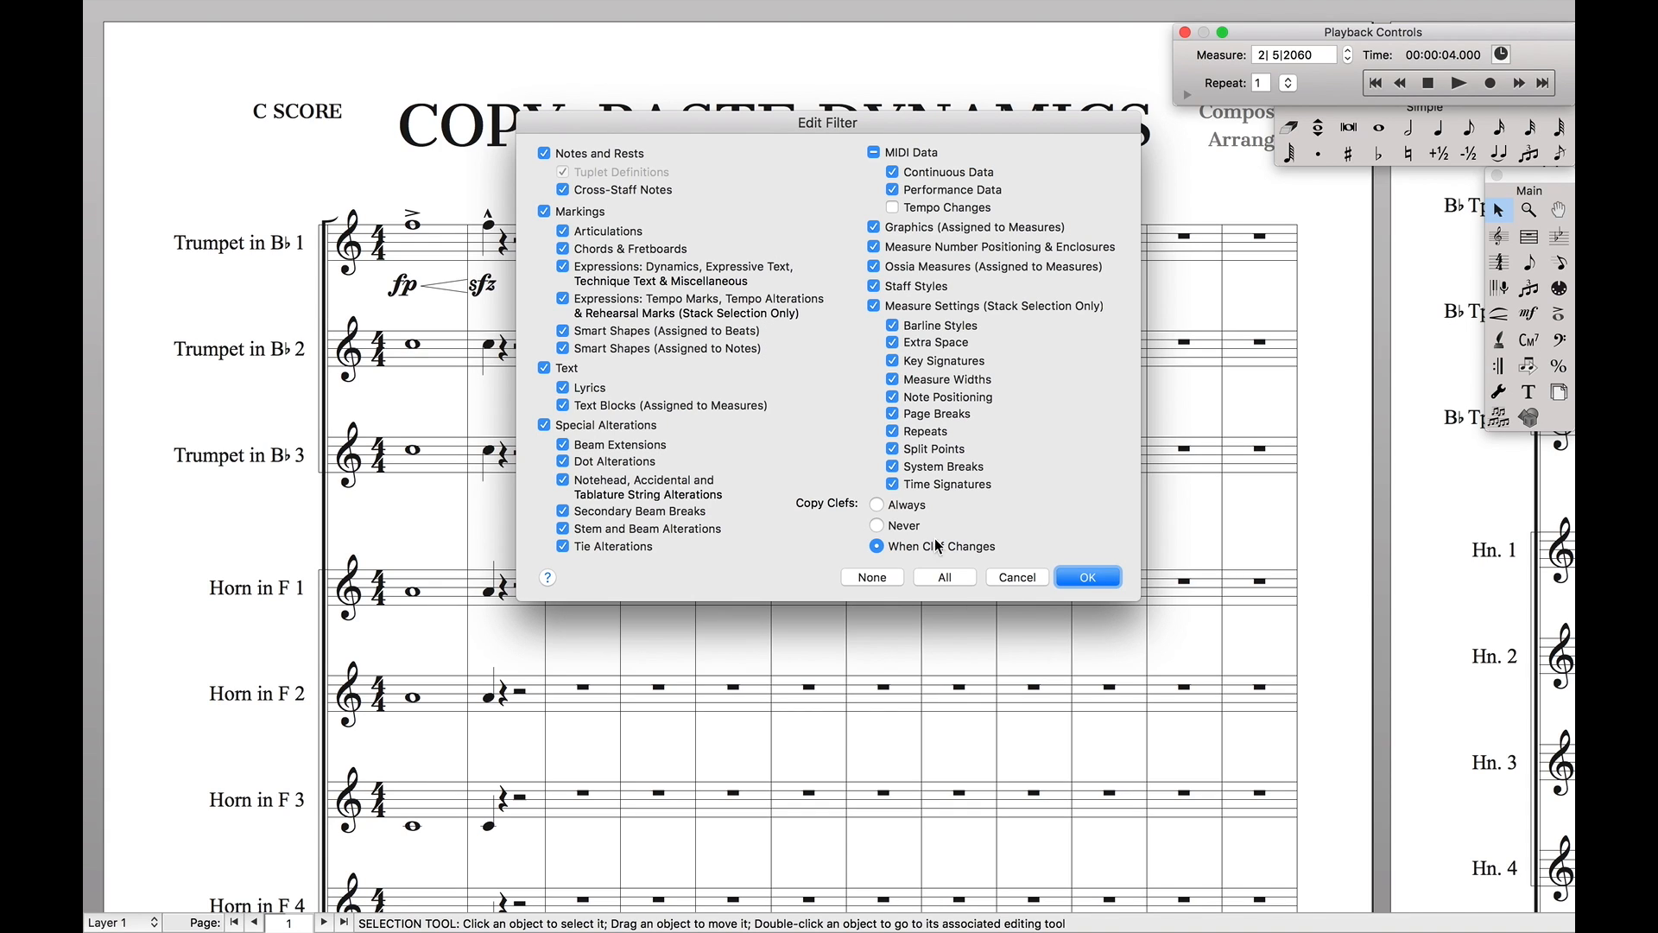
Limit the filter to Articulations, Dynamics expressions and beat-attached Smart Shapes, clearing everything else.
left_click(870, 576)
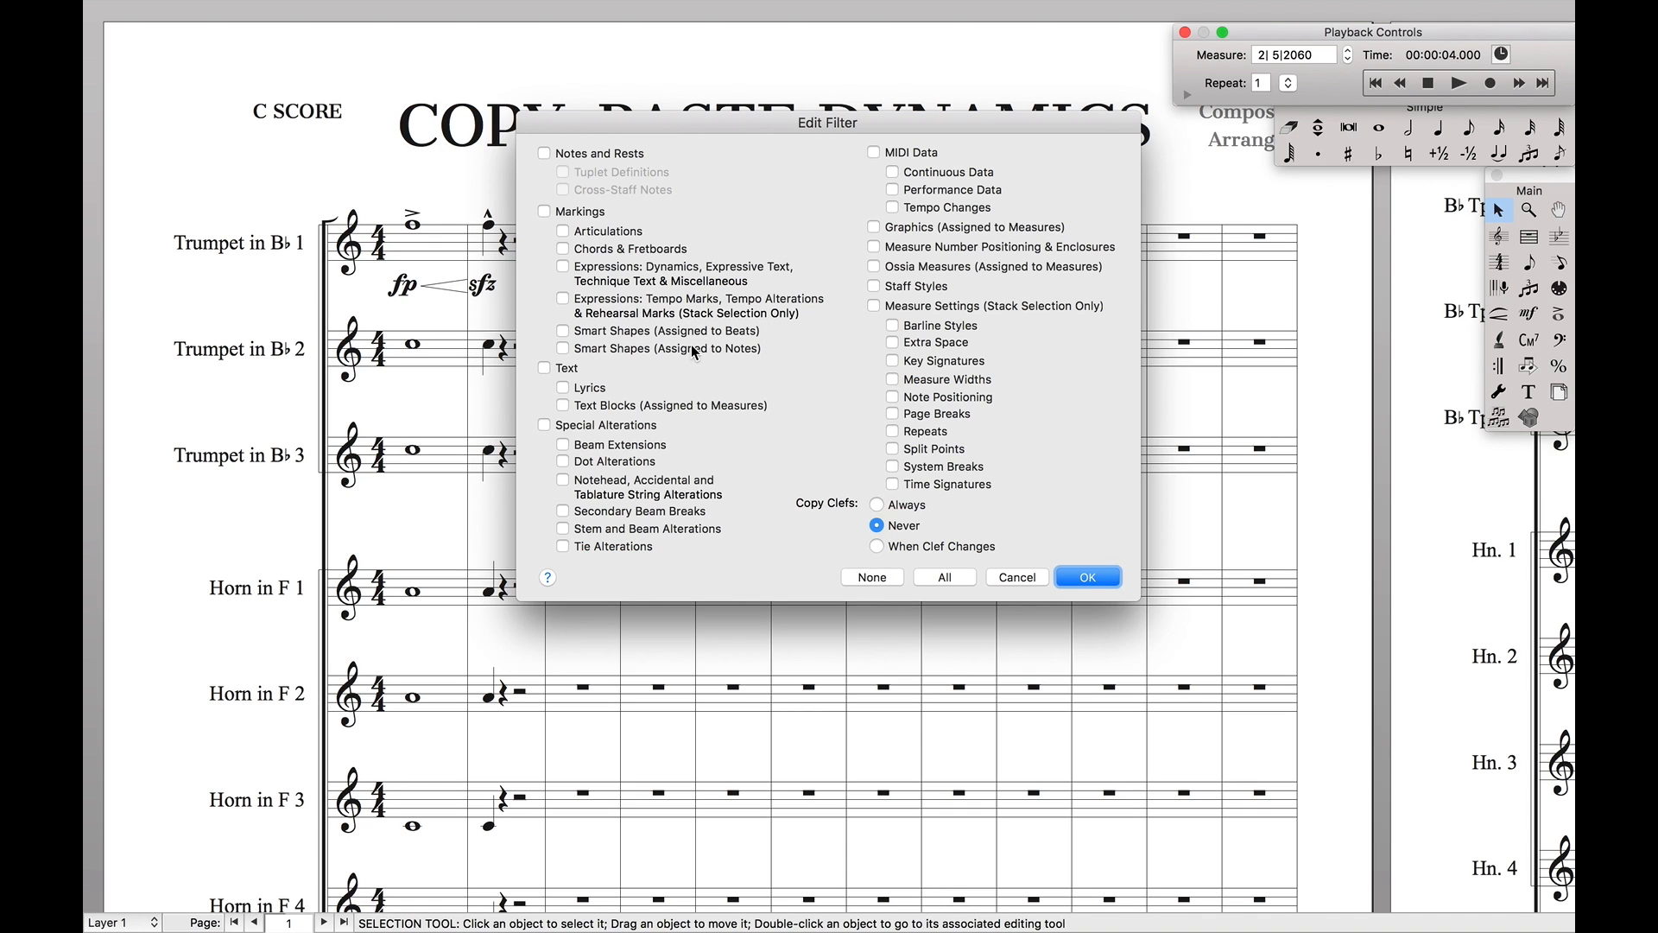
left_click(563, 231)
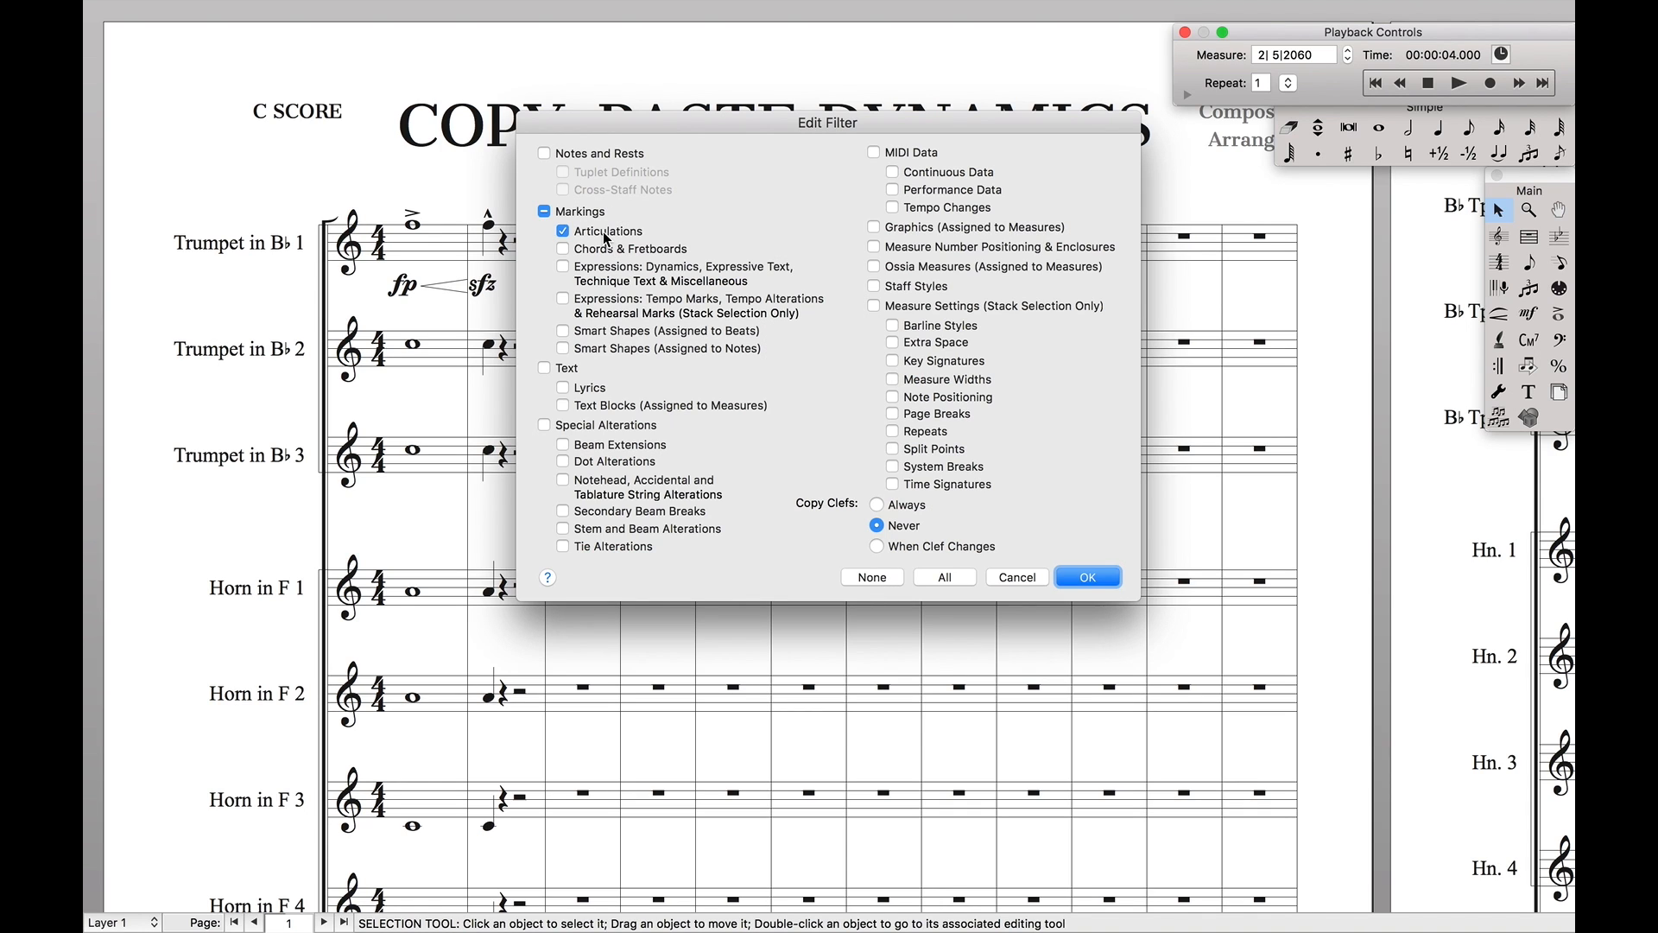
mouse_move(621, 279)
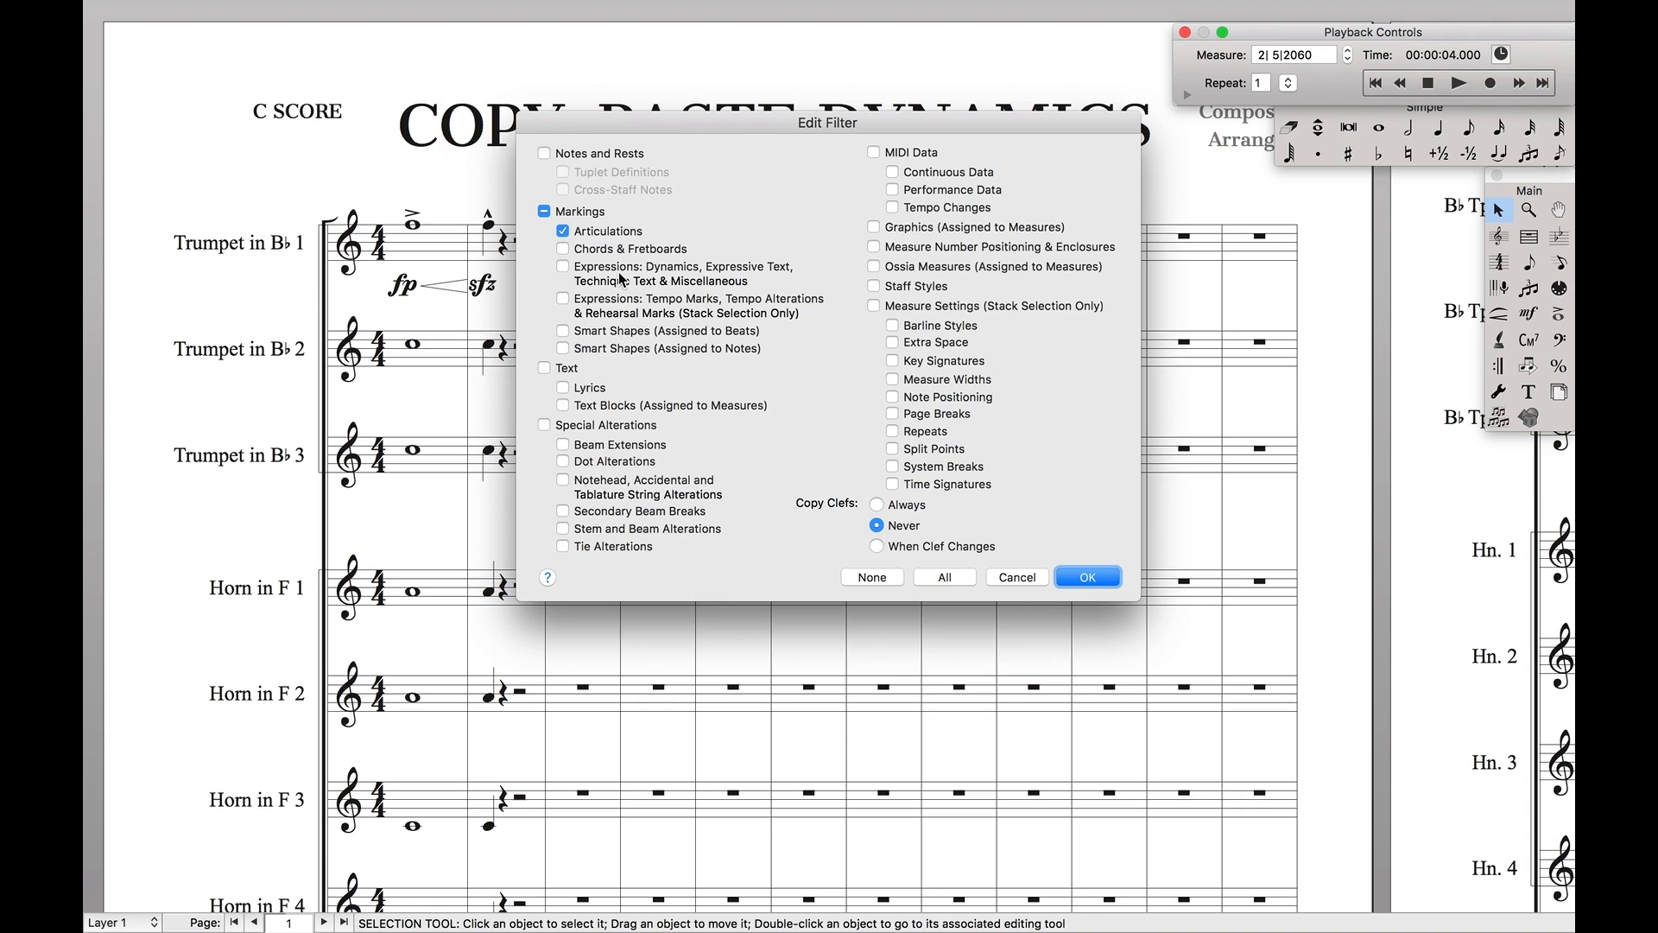
mouse_move(615, 280)
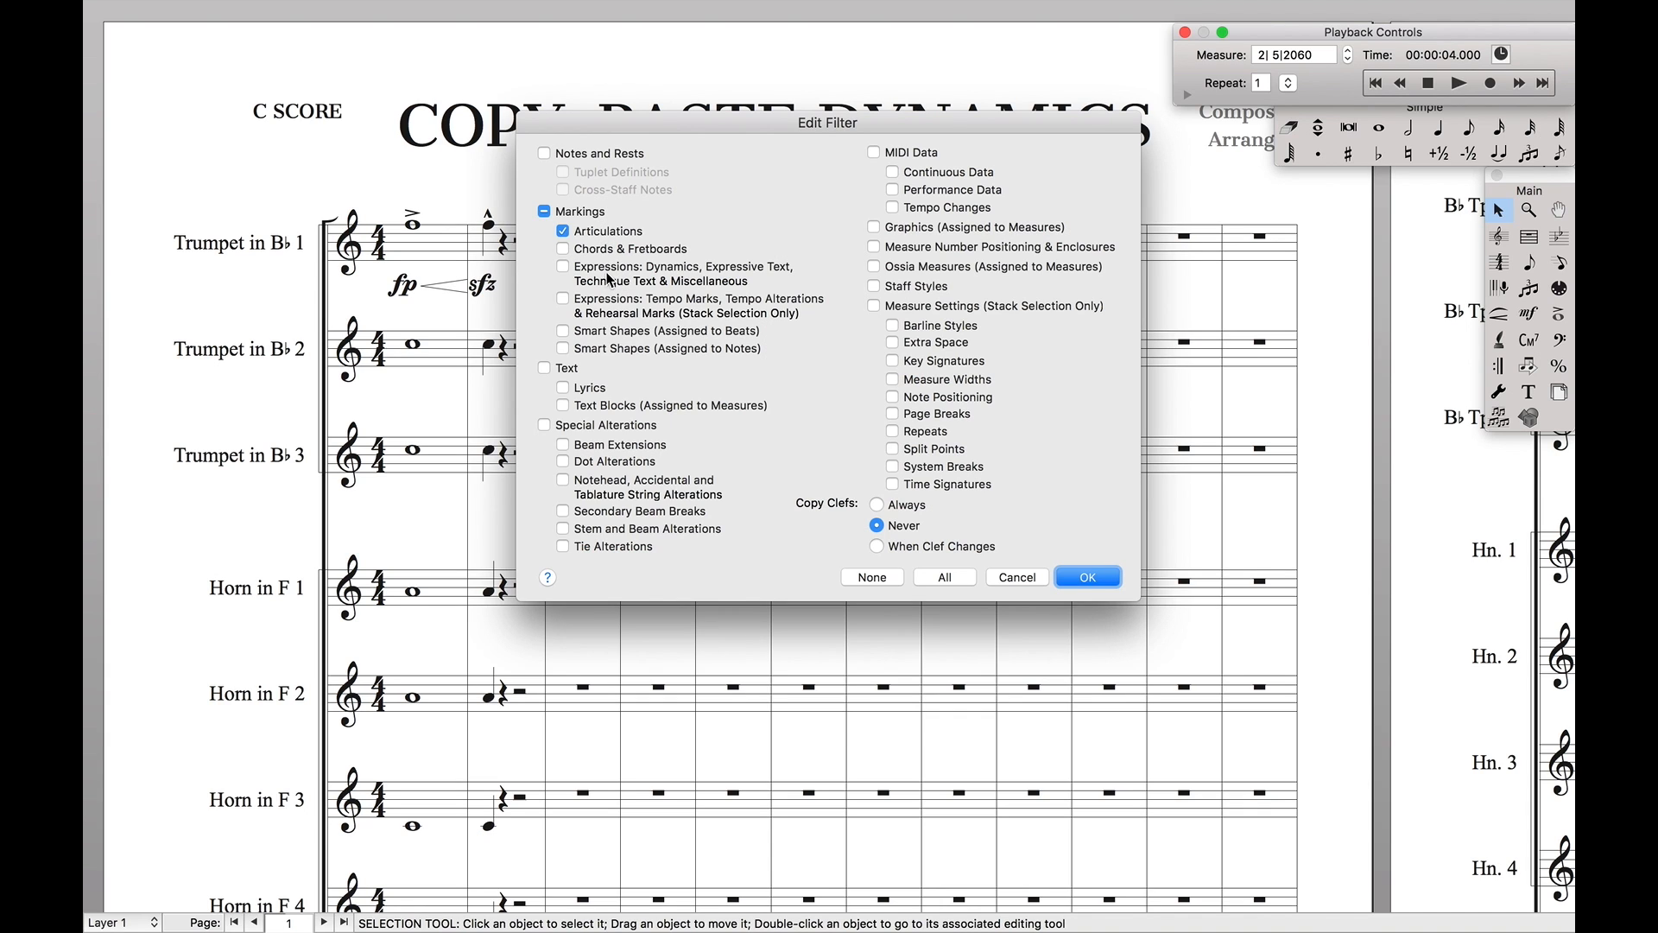
left_click(563, 265)
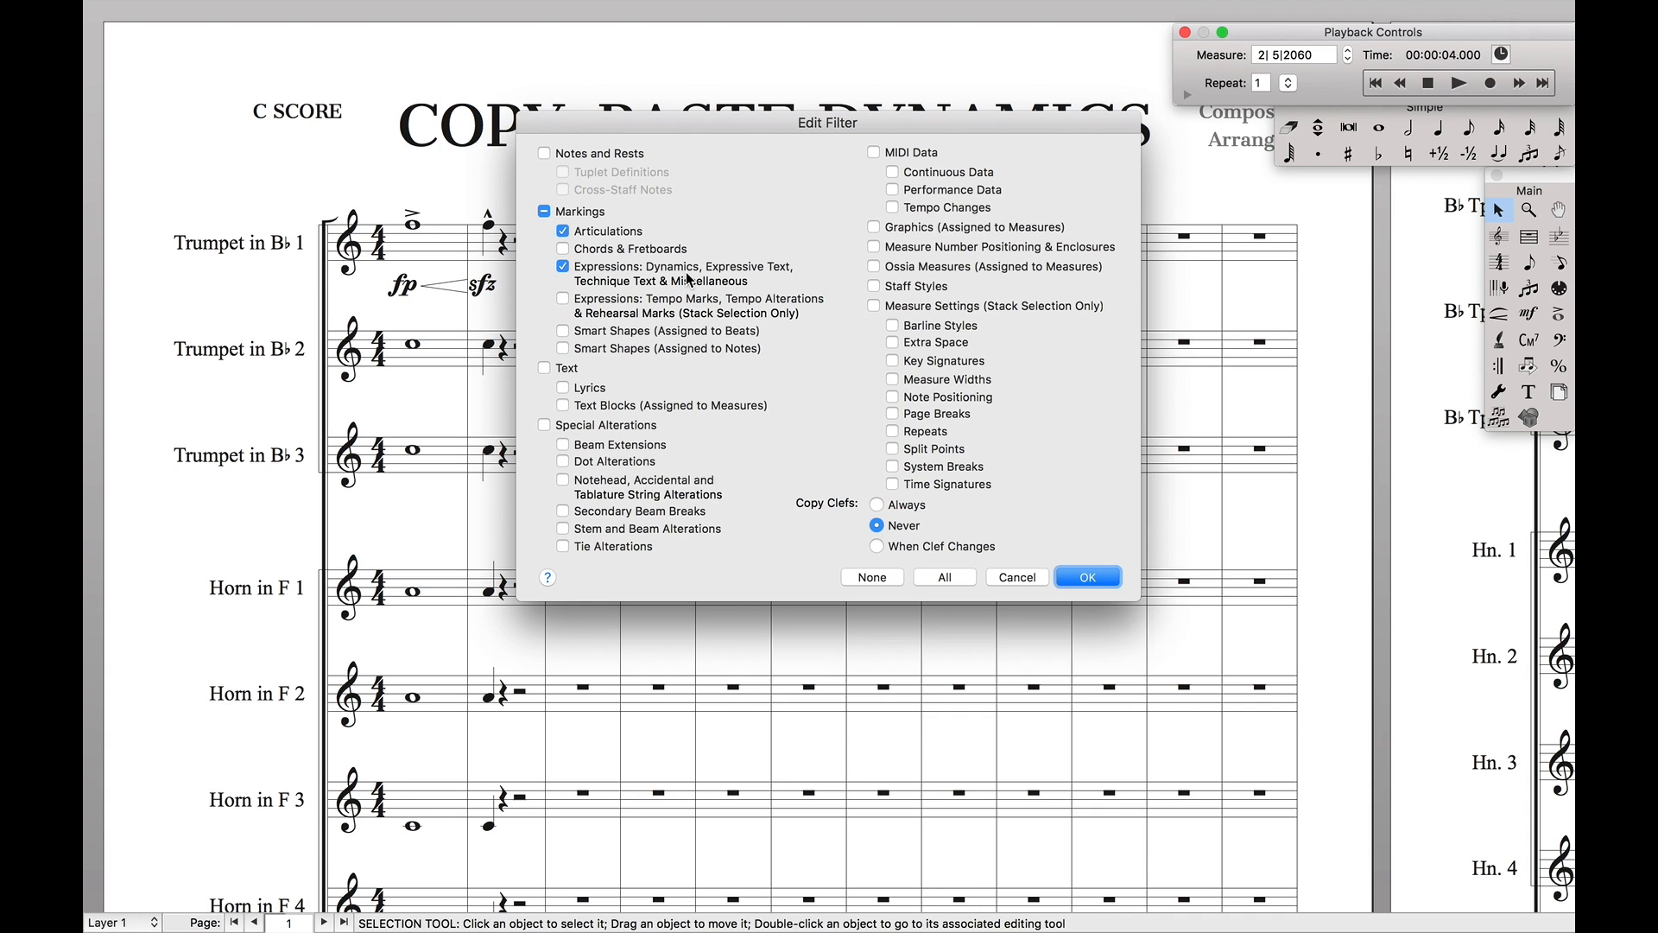
left_click(563, 349)
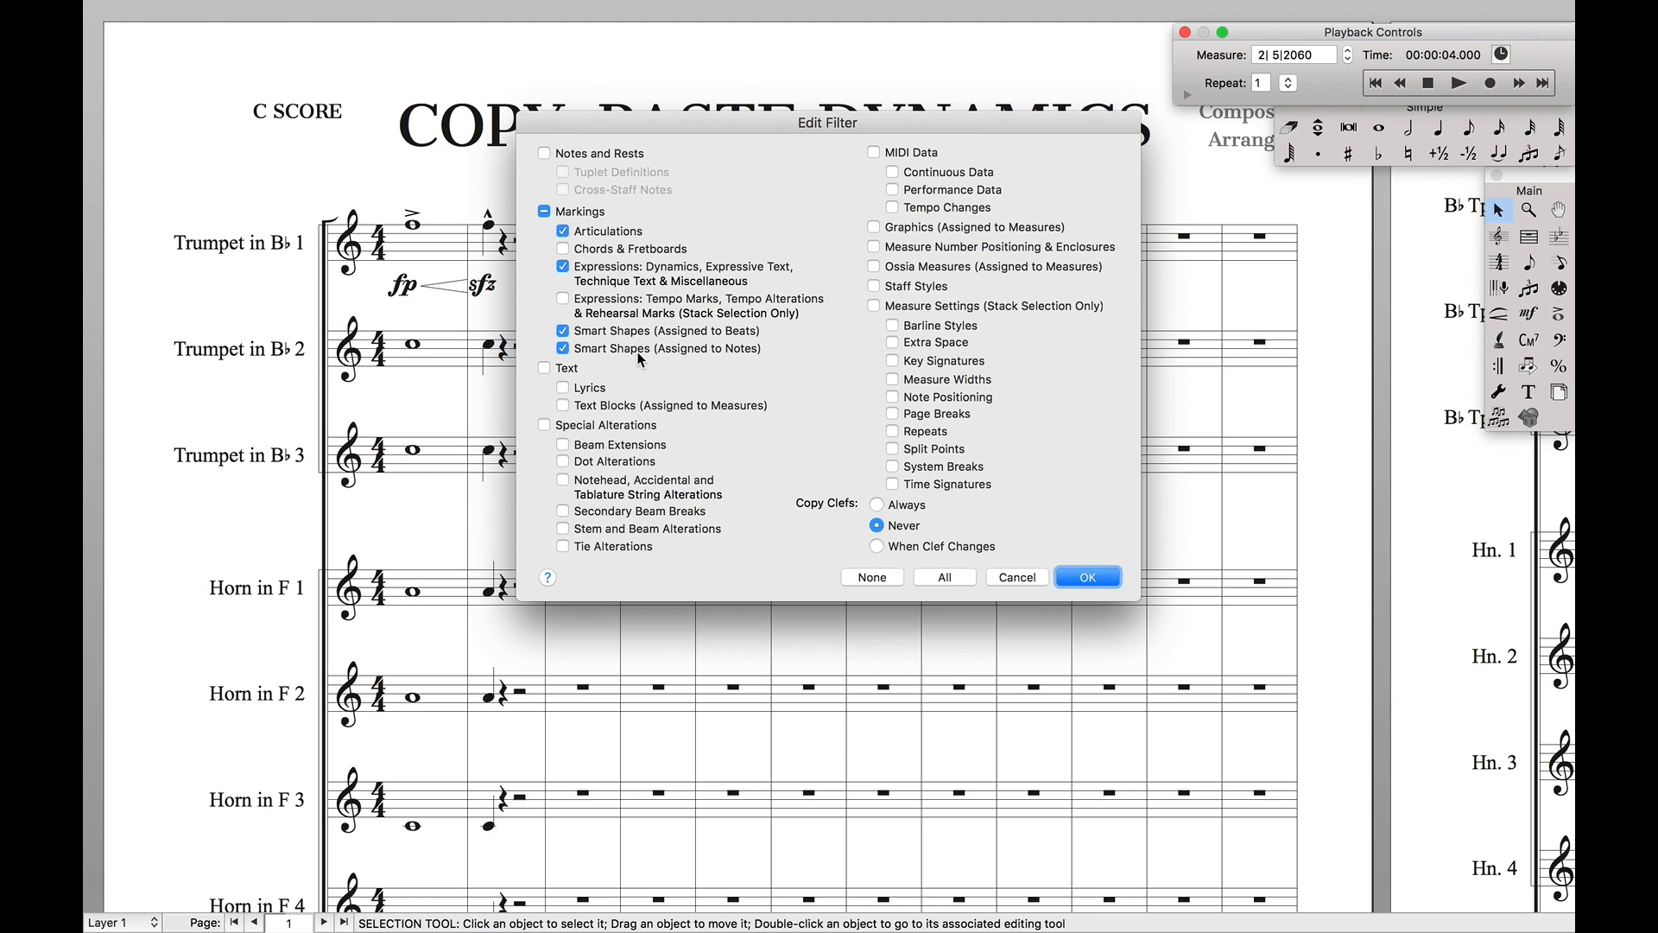
left_click(1086, 576)
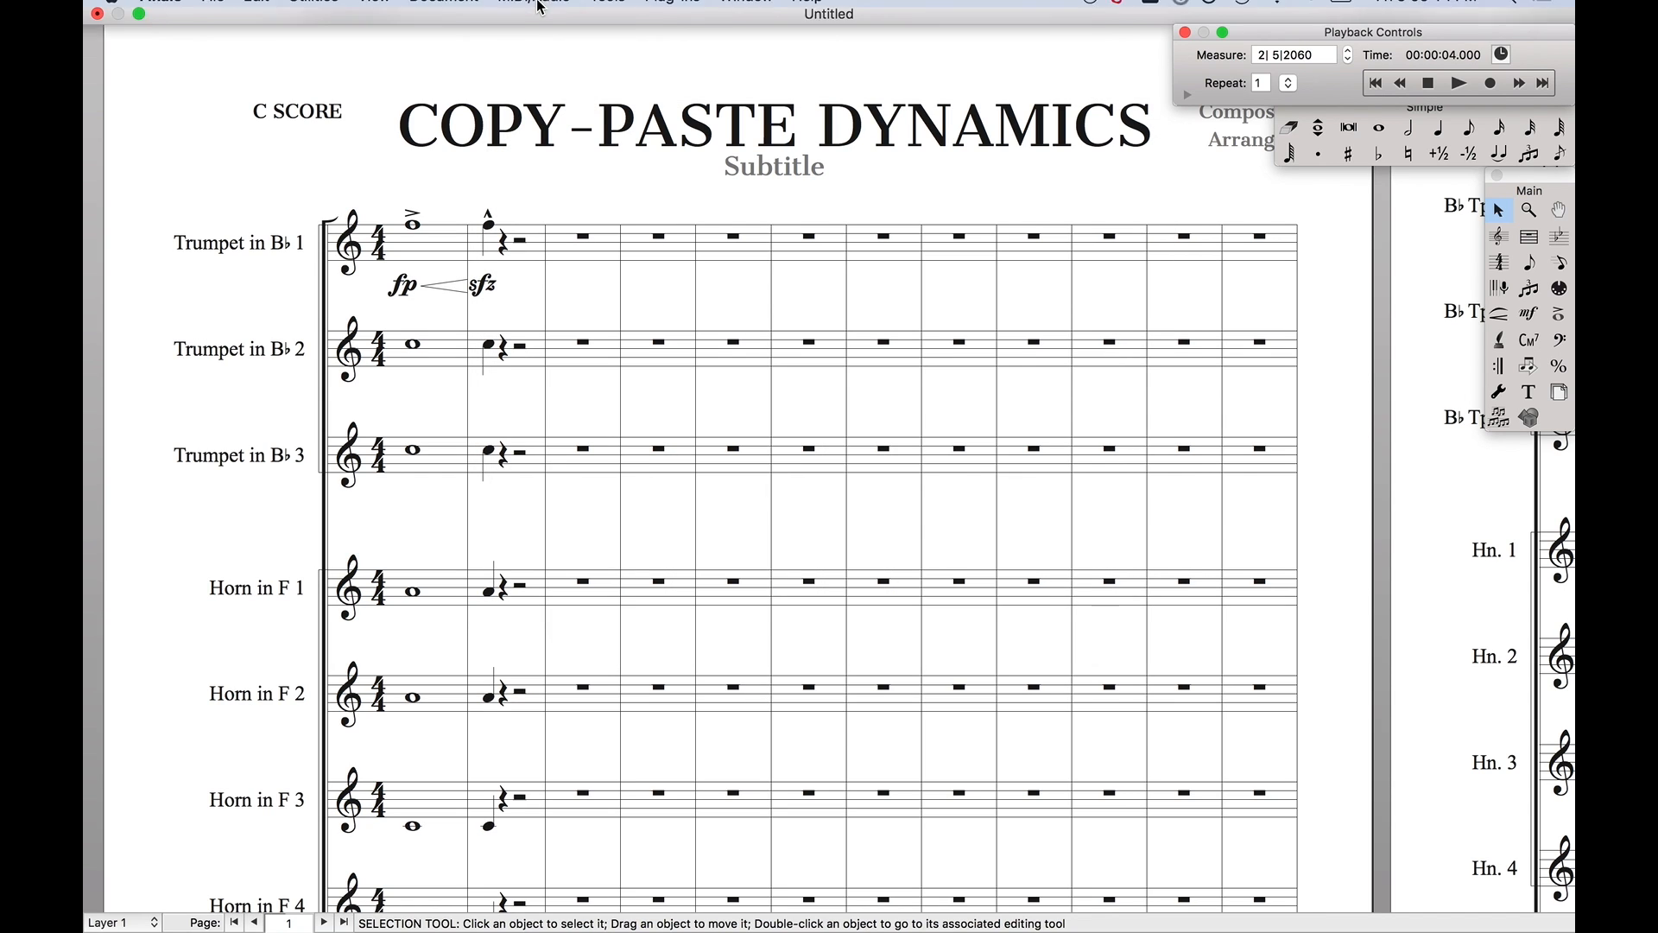
Open the Edit menu to turn on Use Filter.
left_click(254, 11)
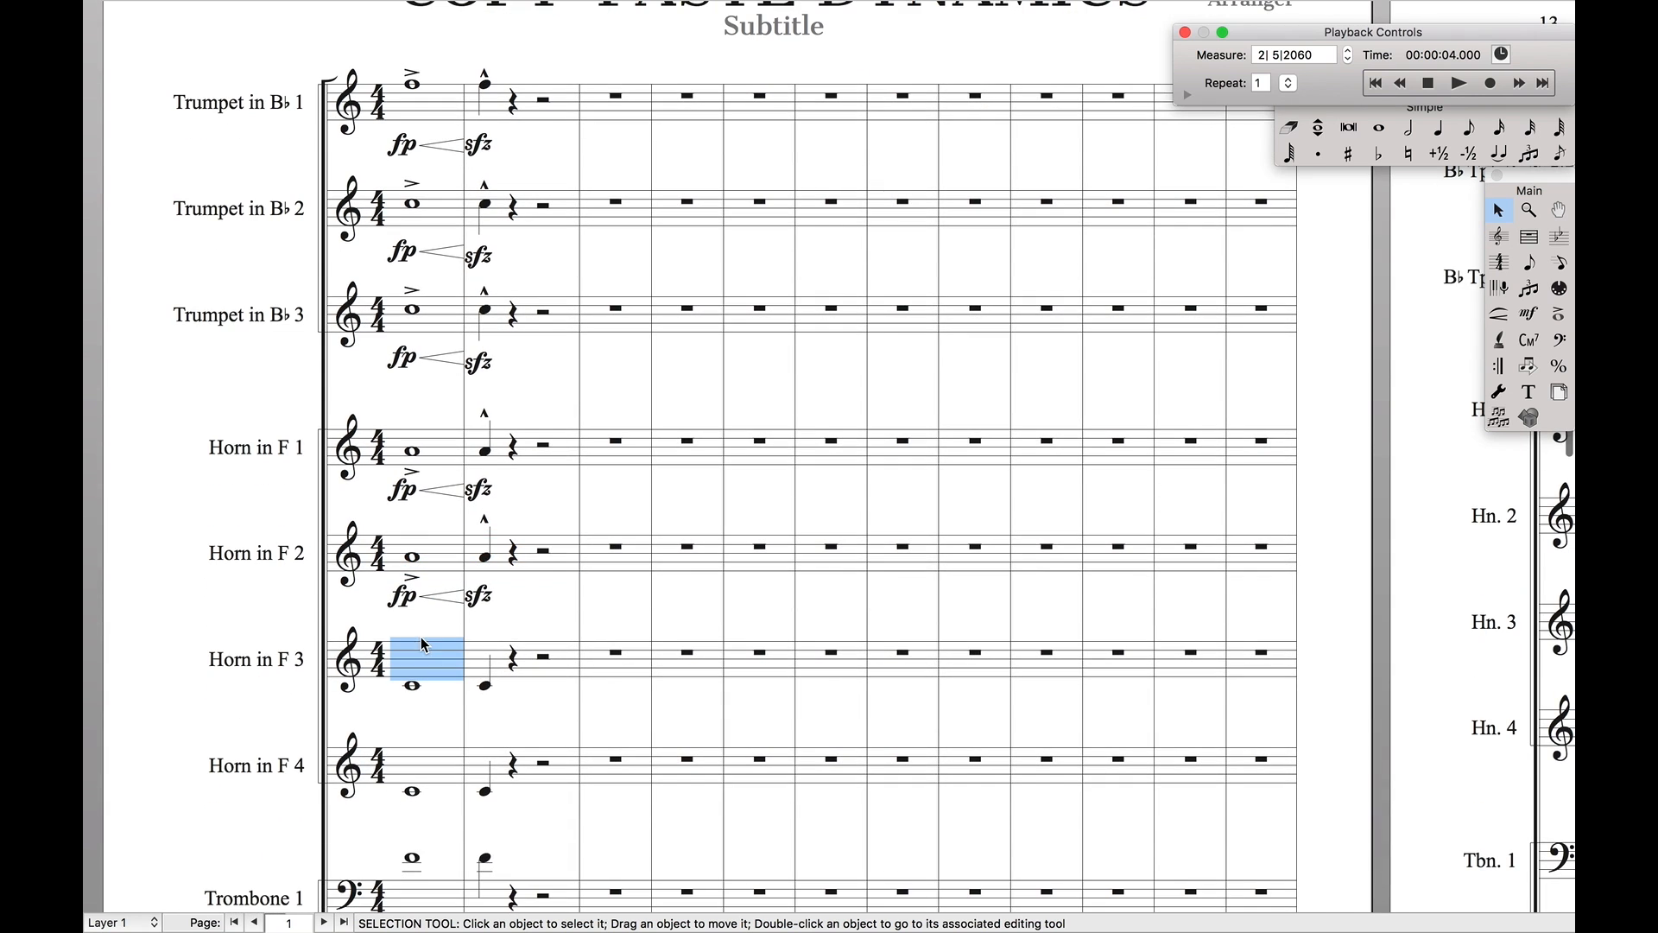
Scroll down through the score to the lower brass staves.
scroll("down", 3)
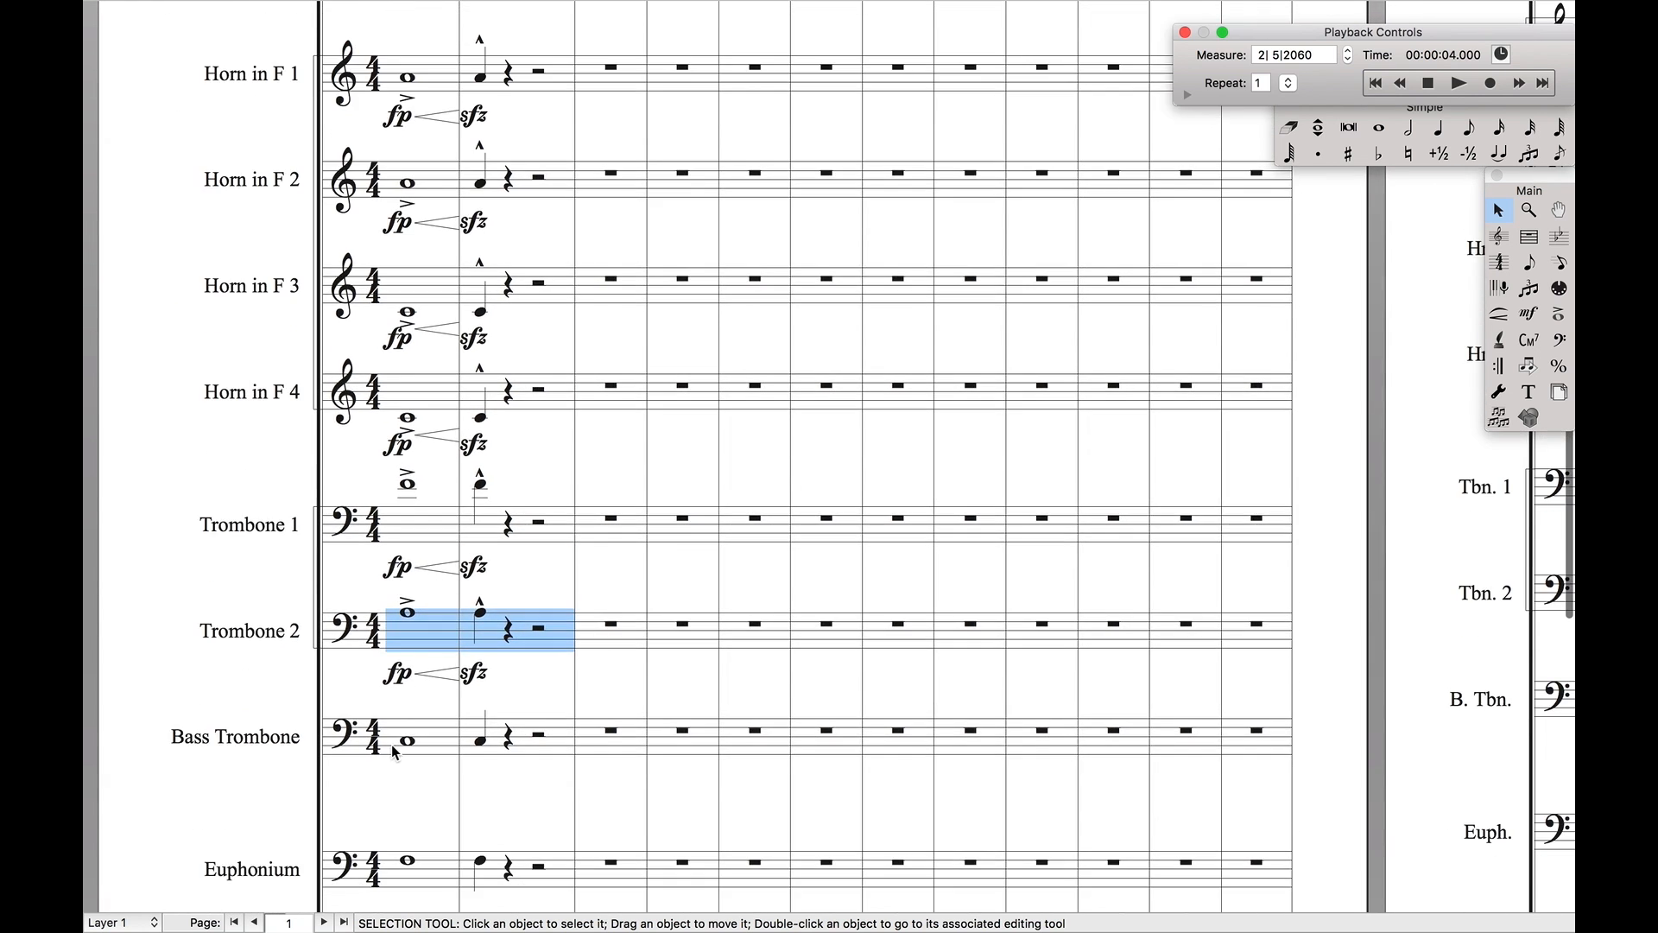
scroll("down", 3)
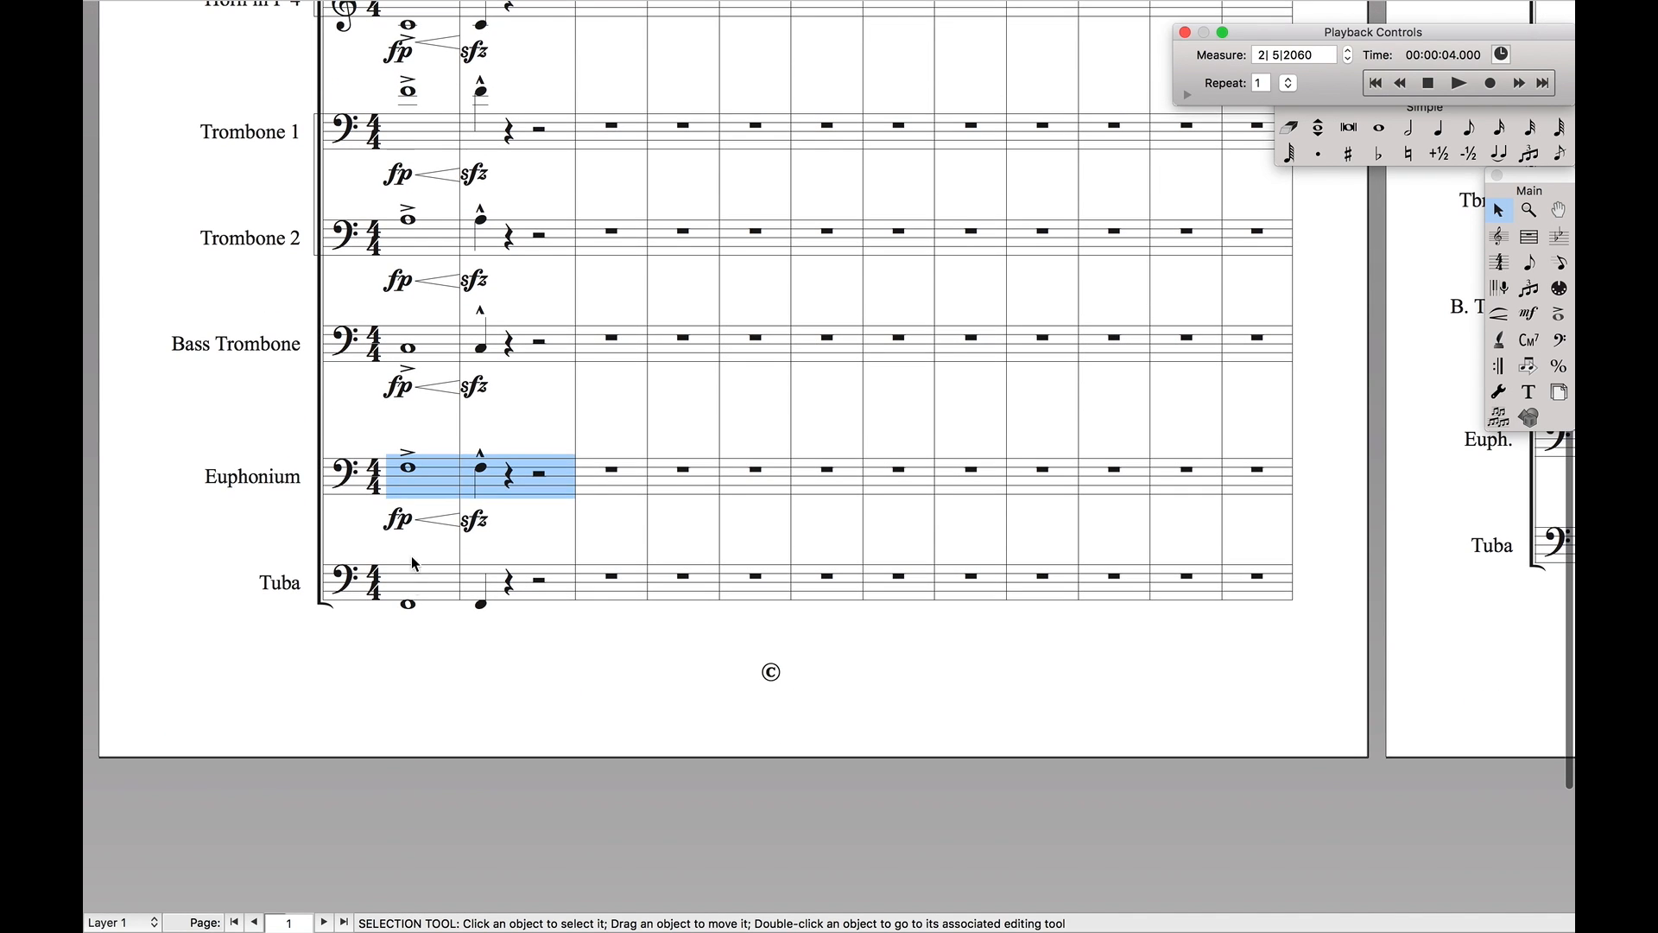